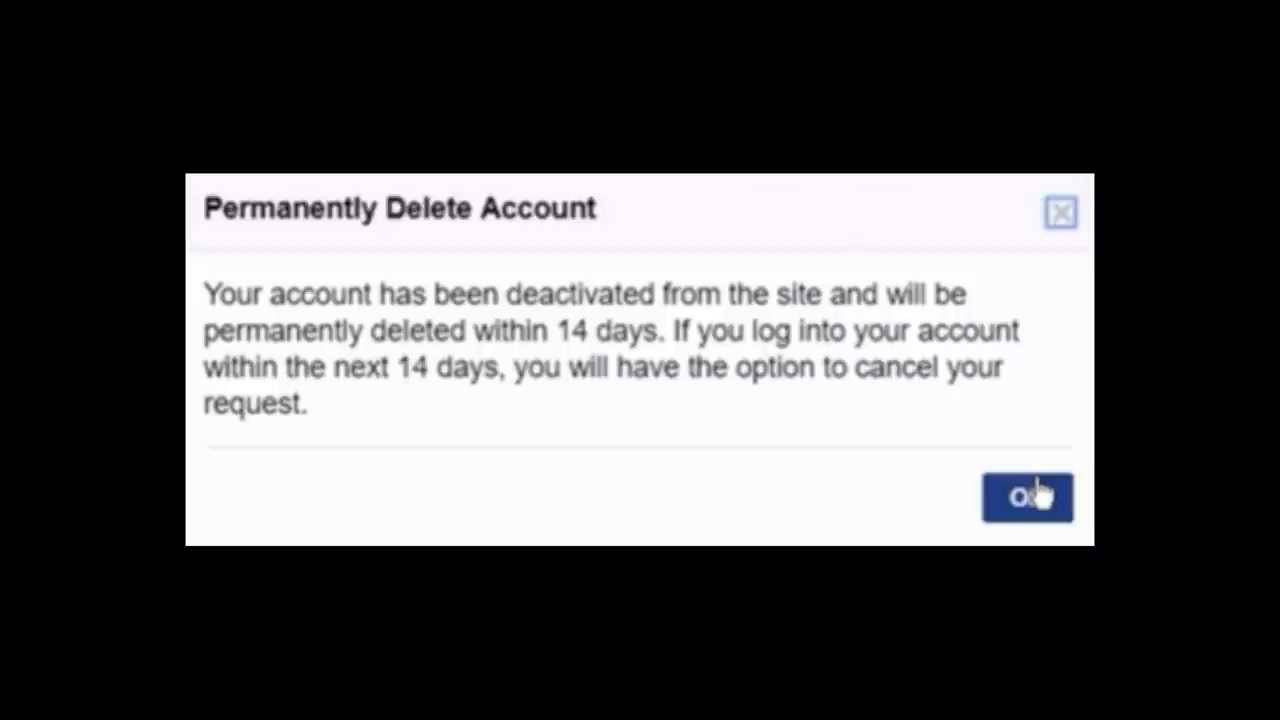
left_click(1027, 496)
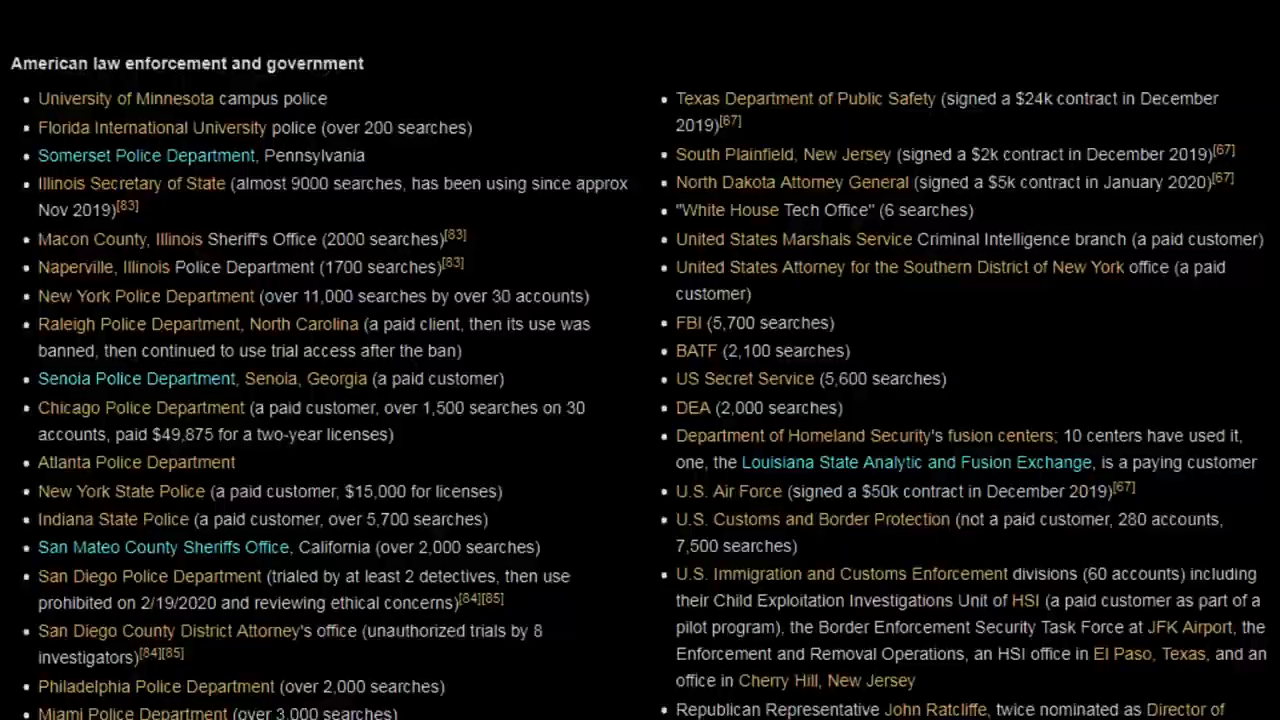
scroll("down", 3)
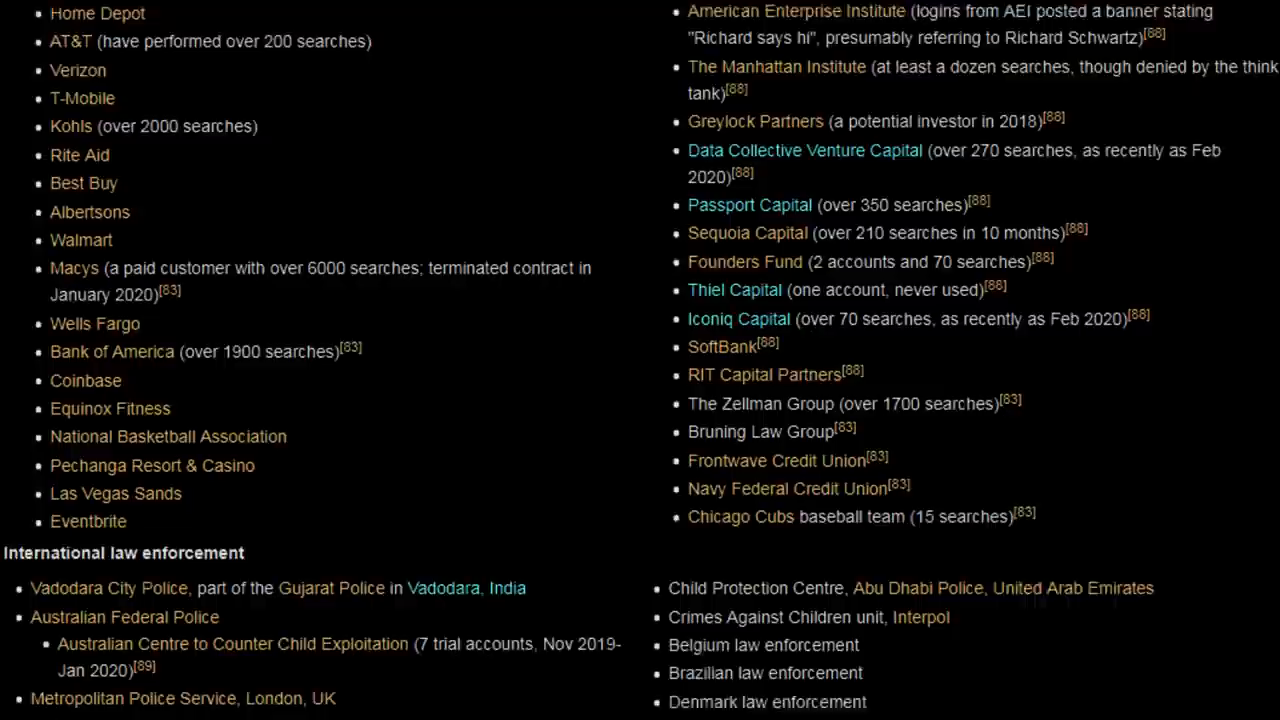